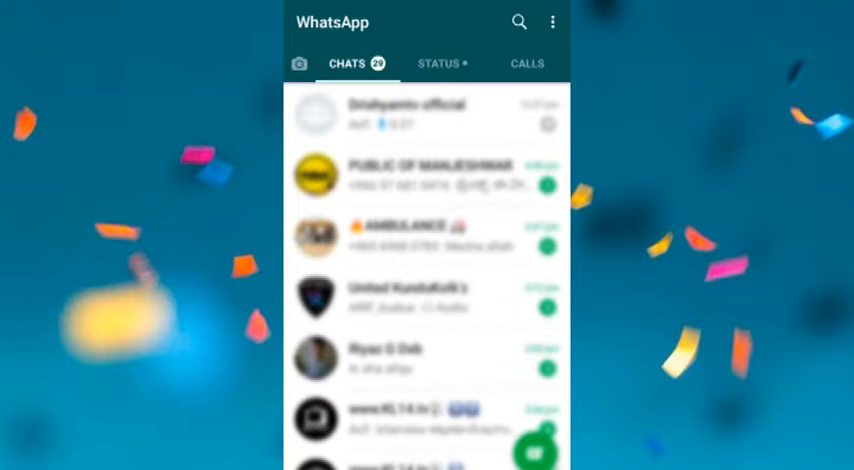
# Step: Reach Data and storage usage via the three-dot menu and Settings
pyautogui.click(552, 22)
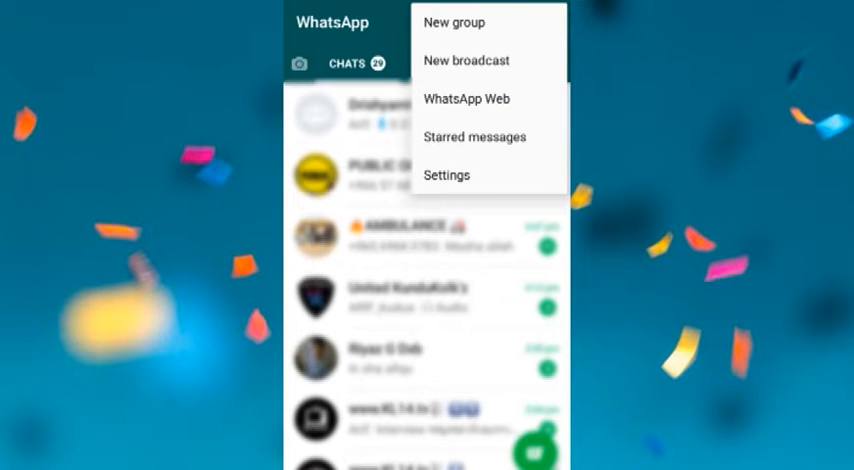
pyautogui.click(446, 174)
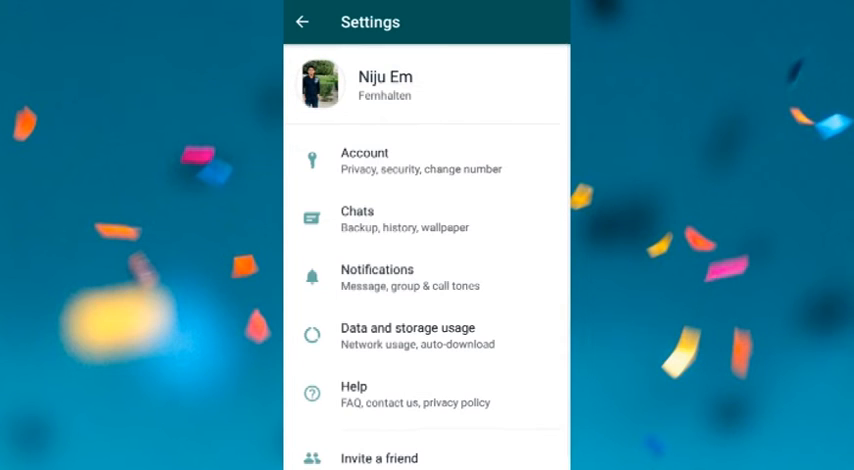
pyautogui.click(408, 336)
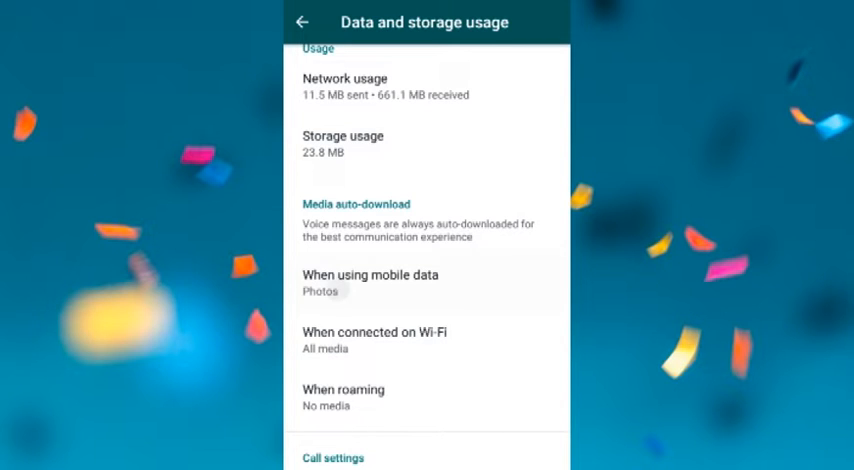
# Step: Set mobile-data auto-download to No media instead of Photos
pyautogui.click(372, 284)
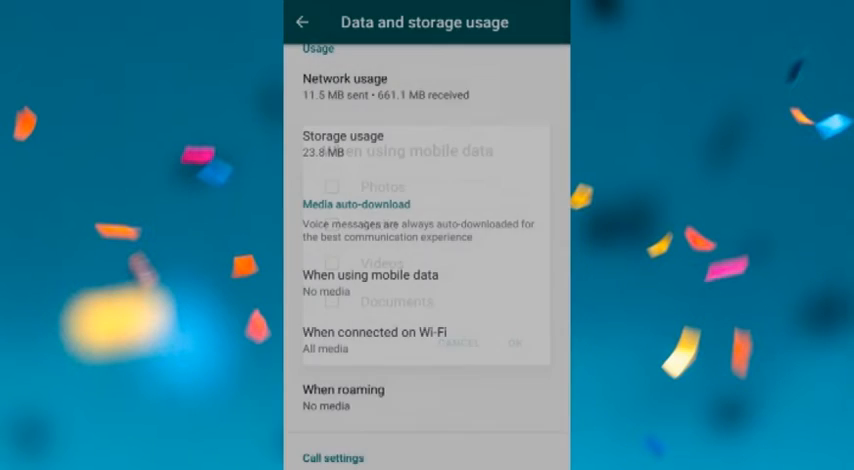
# Step: Untick Photos and the other media types so Wi-Fi auto-download shows No media
pyautogui.click(376, 332)
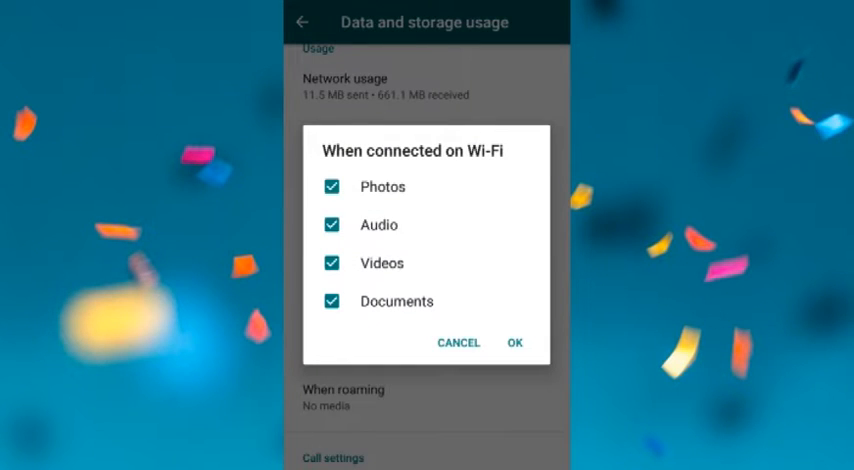
pyautogui.click(514, 342)
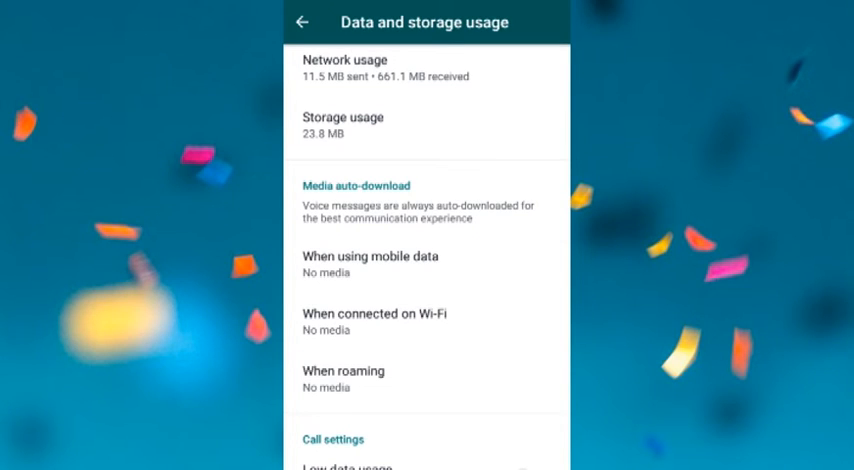
pyautogui.click(424, 322)
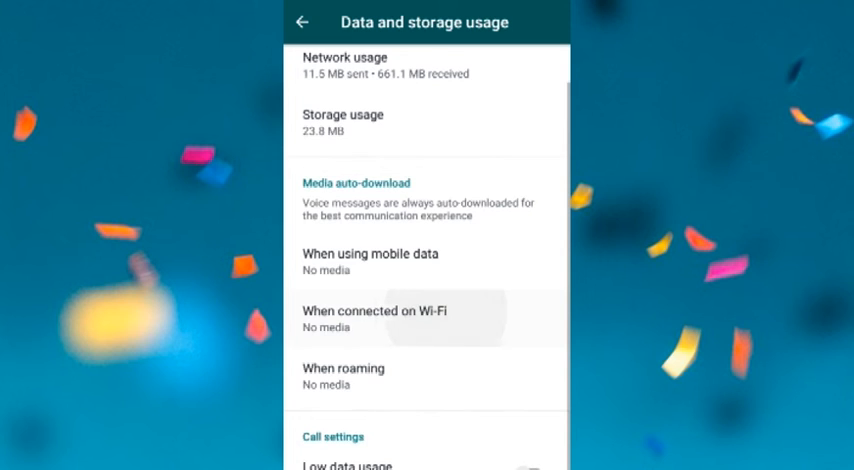